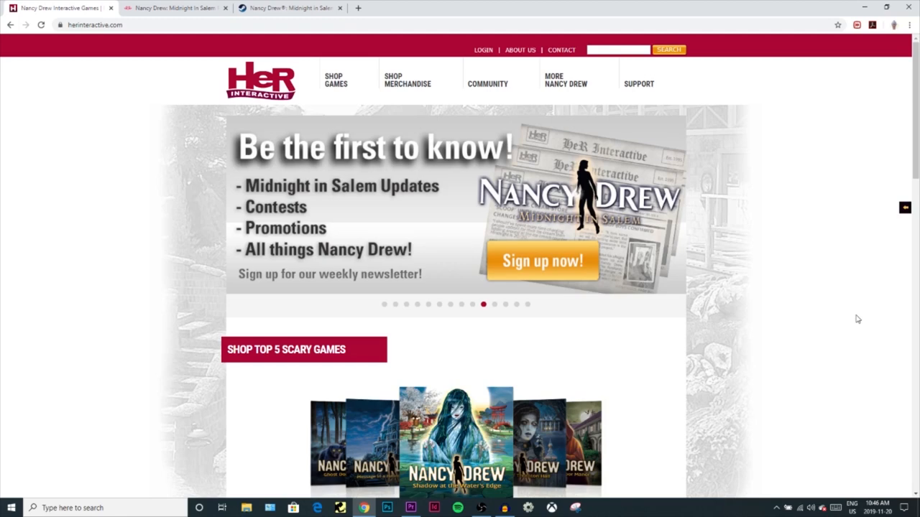
Scroll the homepage through the game carousels and reveal the Shop Games category list.
scroll(down, 3)
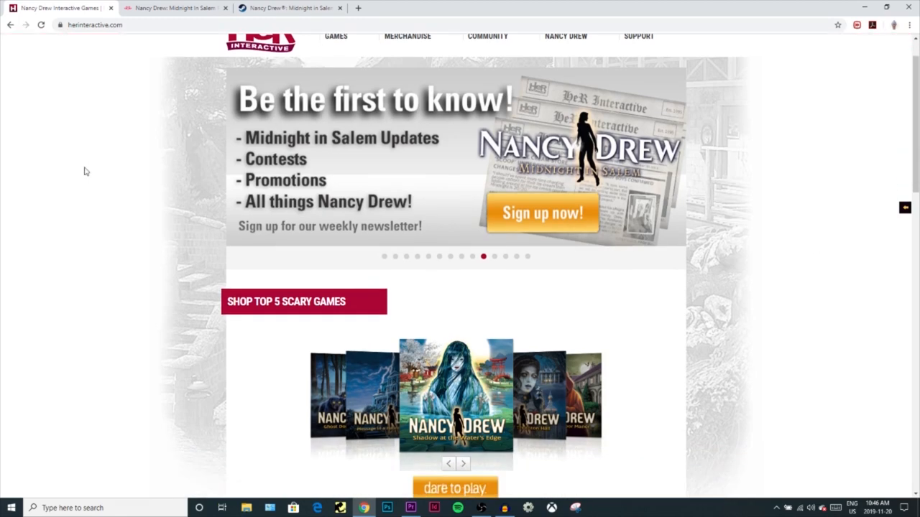
scroll(down, 3)
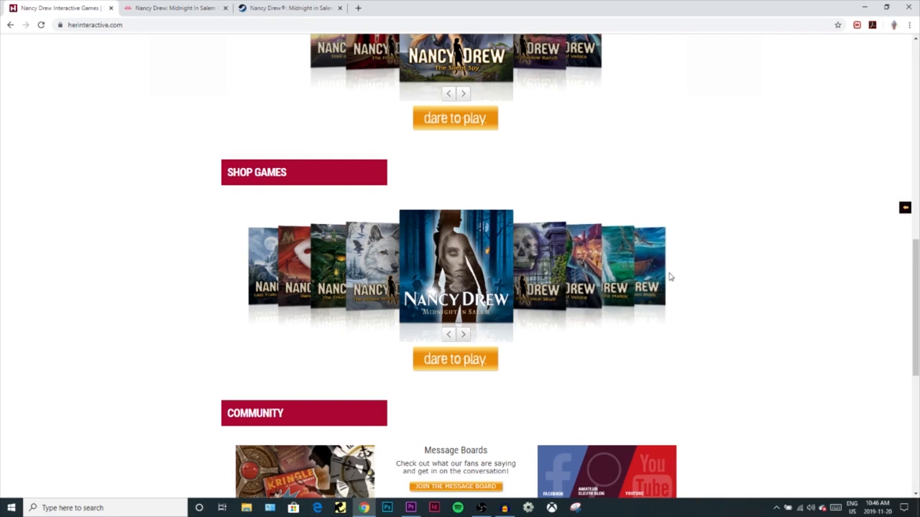
click(463, 334)
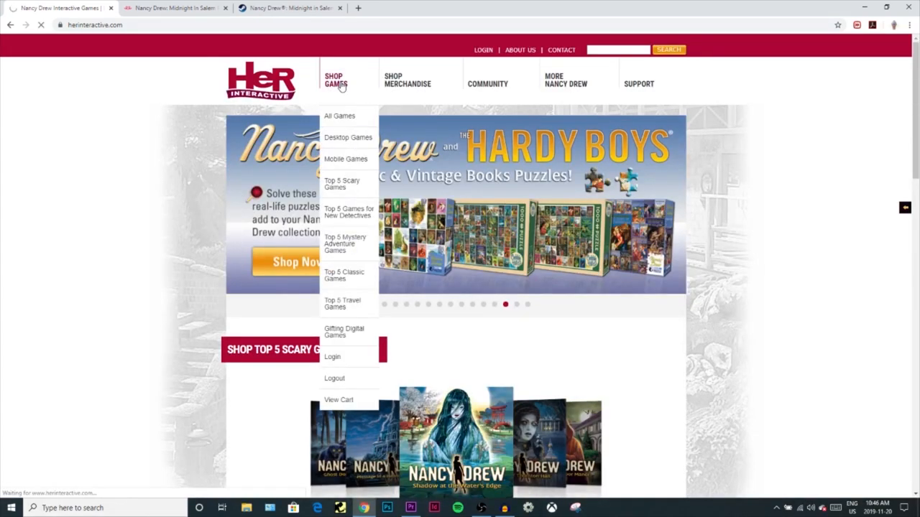
From All Games, open the #33 Nancy Drew: Midnight in Salem pre-order page.
click(336, 116)
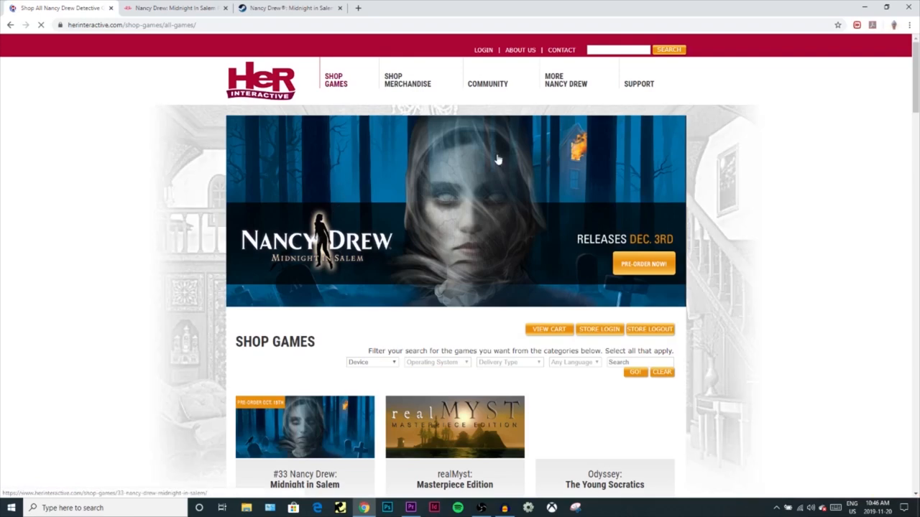
scroll(down, 3)
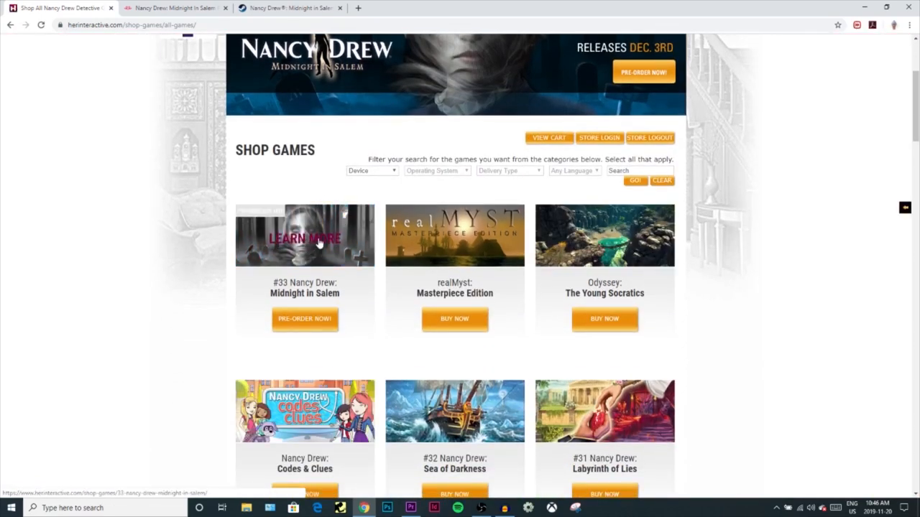
click(305, 239)
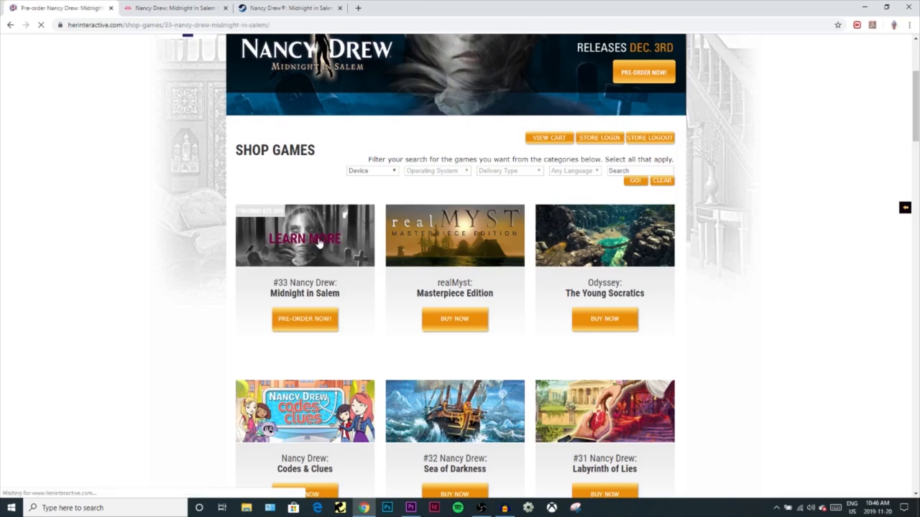
click(299, 239)
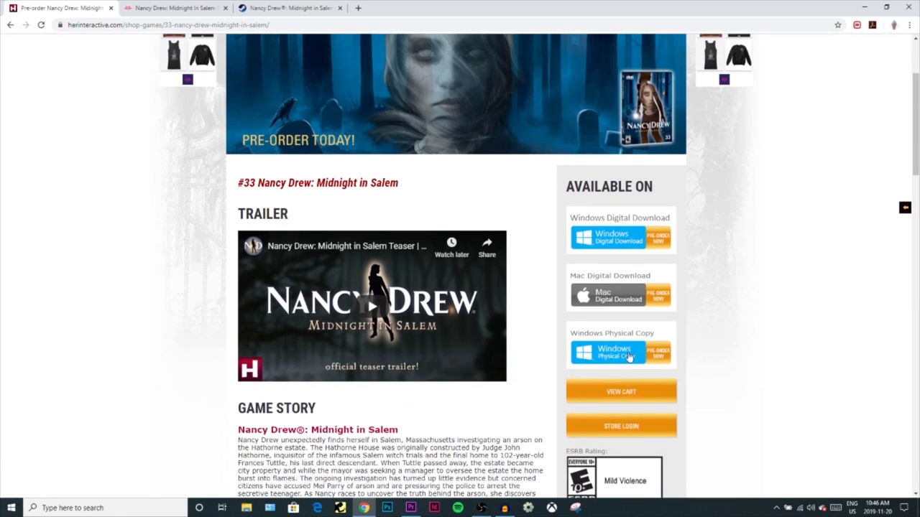
Add the Windows Physical Copy pre-order ($21.99) to the cart.
click(620, 352)
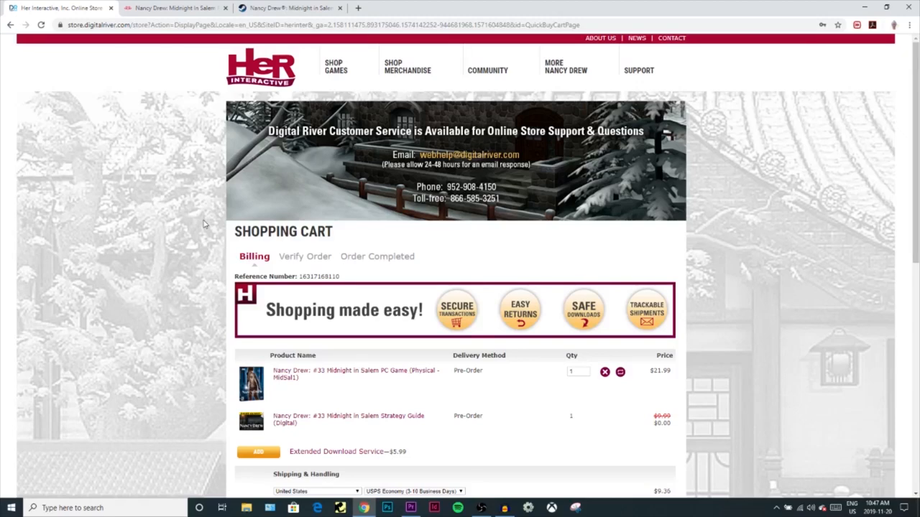
mouse_move(184, 241)
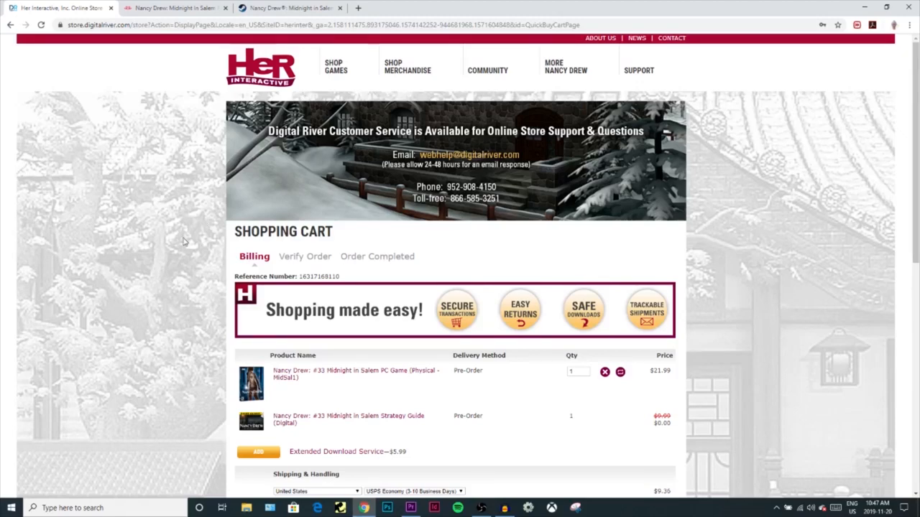
On Teespring view the Midnight in Salem mug styles and poster, then bring the Steam page forward.
click(173, 10)
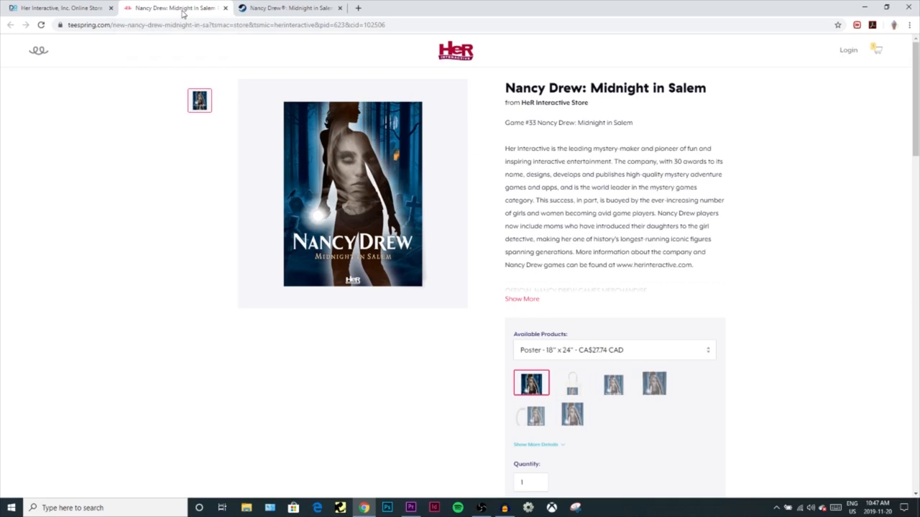
mouse_move(583, 264)
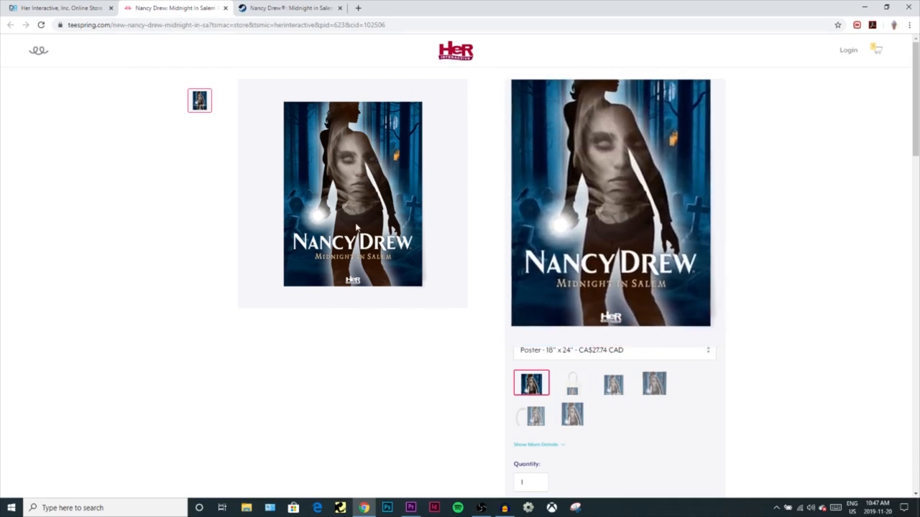
click(612, 384)
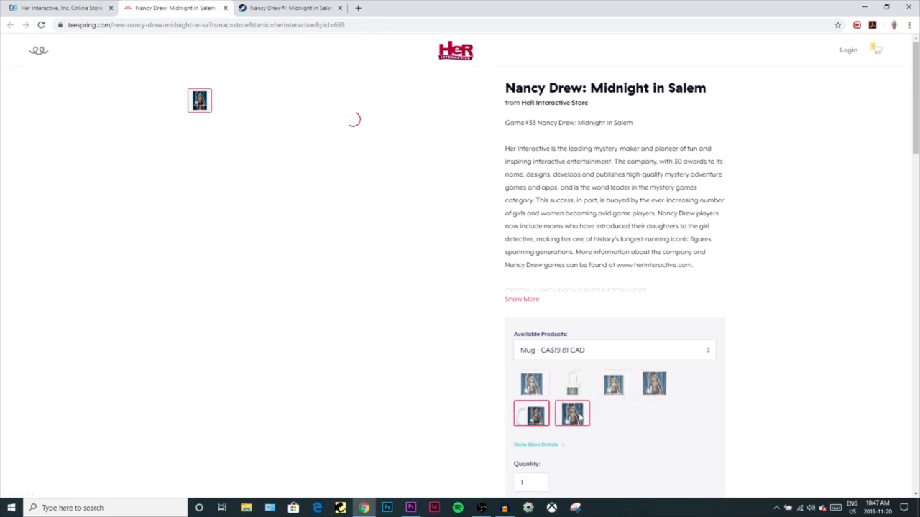
click(572, 413)
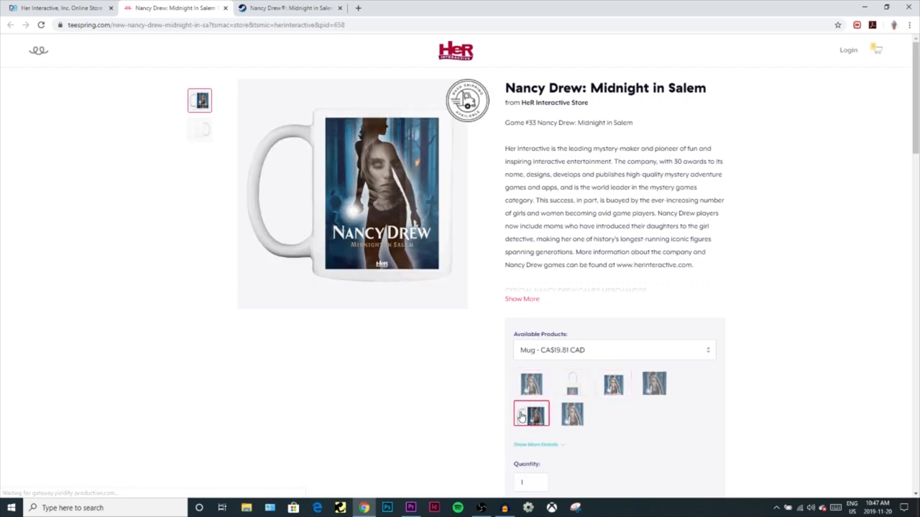
click(532, 382)
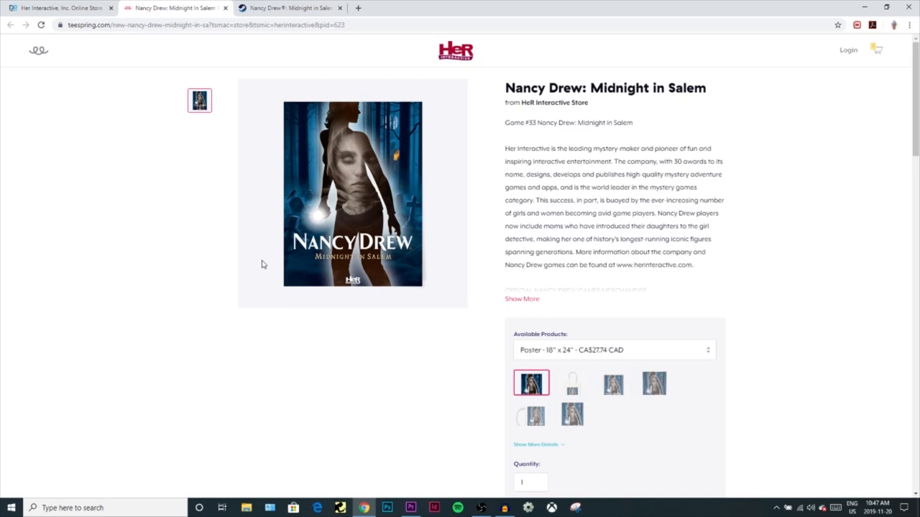
click(295, 10)
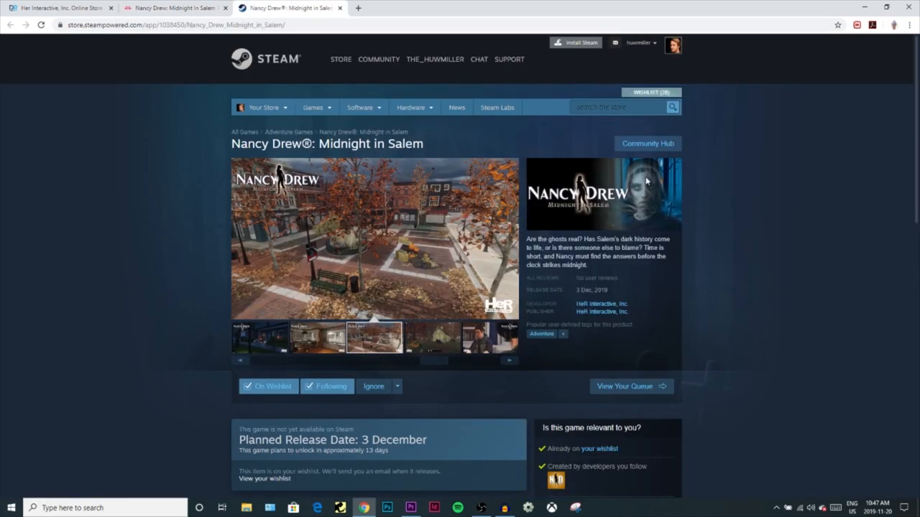
Read down the Steam page past description and requirements to the reviews section.
scroll(down, 3)
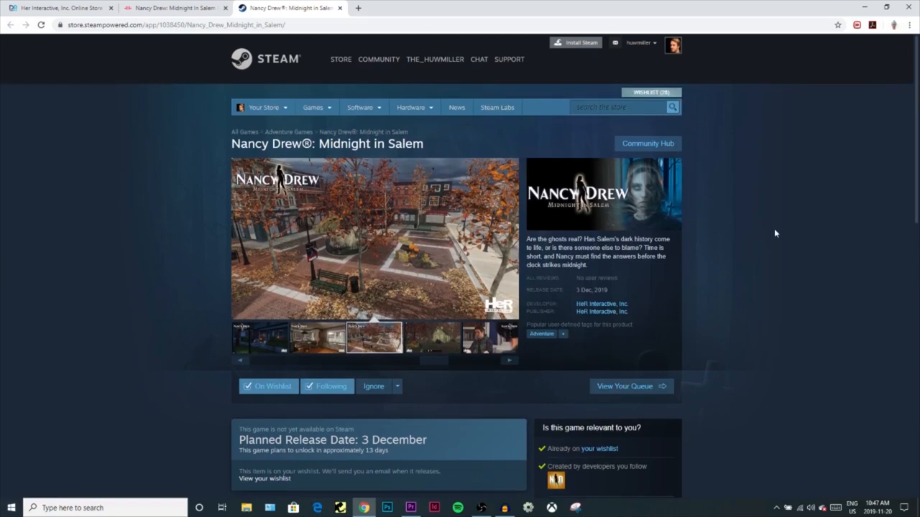
scroll(down, 3)
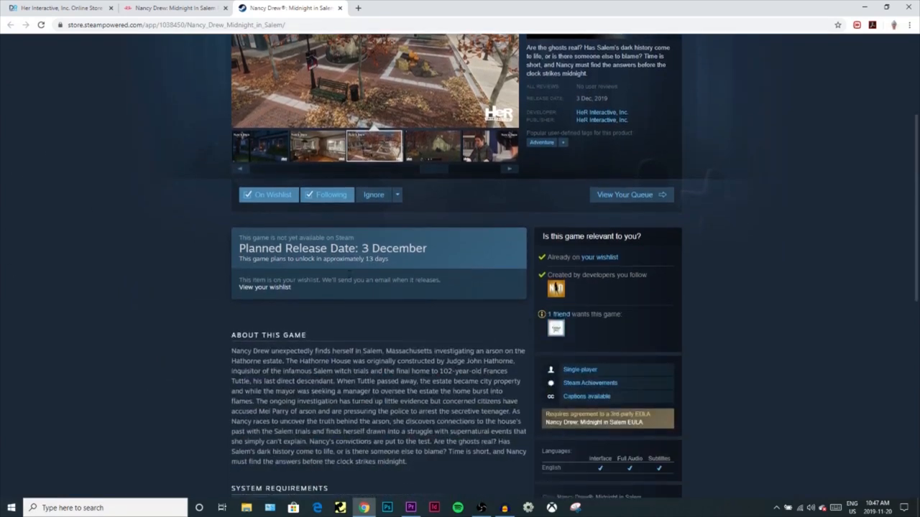
scroll(down, 3)
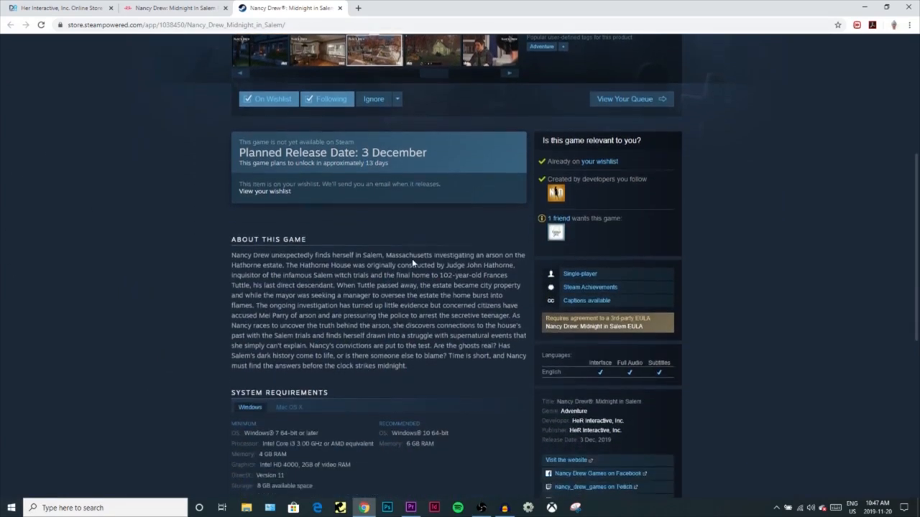
scroll(down, 3)
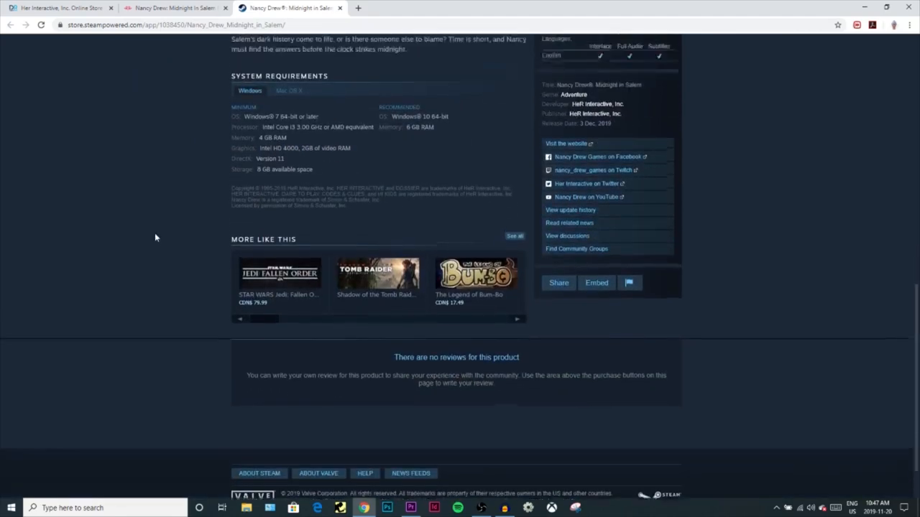
scroll(up, 3)
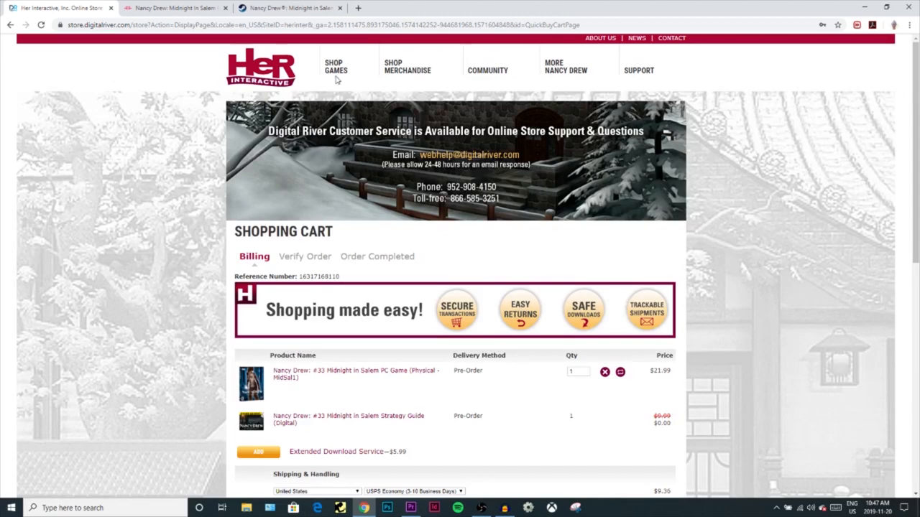
Return to the Shop Games catalogue showing the 'Releases Dec. 3rd' banner.
click(339, 66)
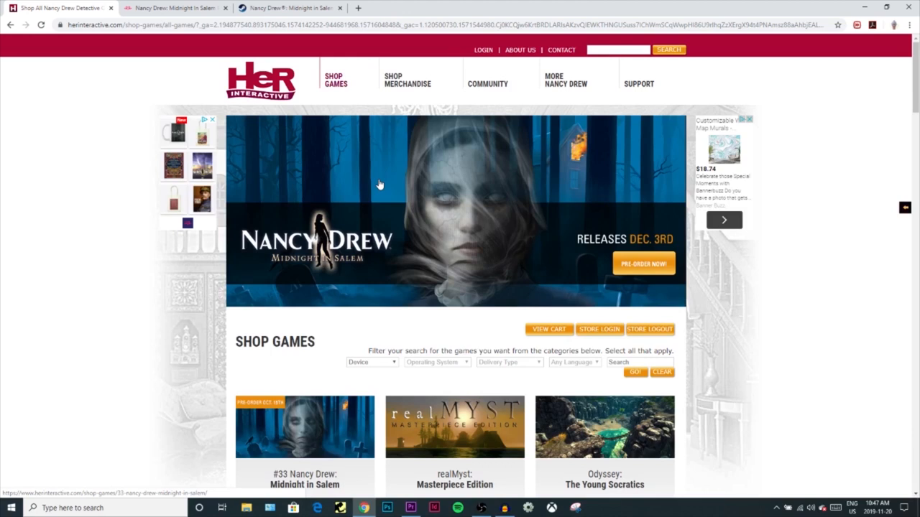
mouse_move(408, 170)
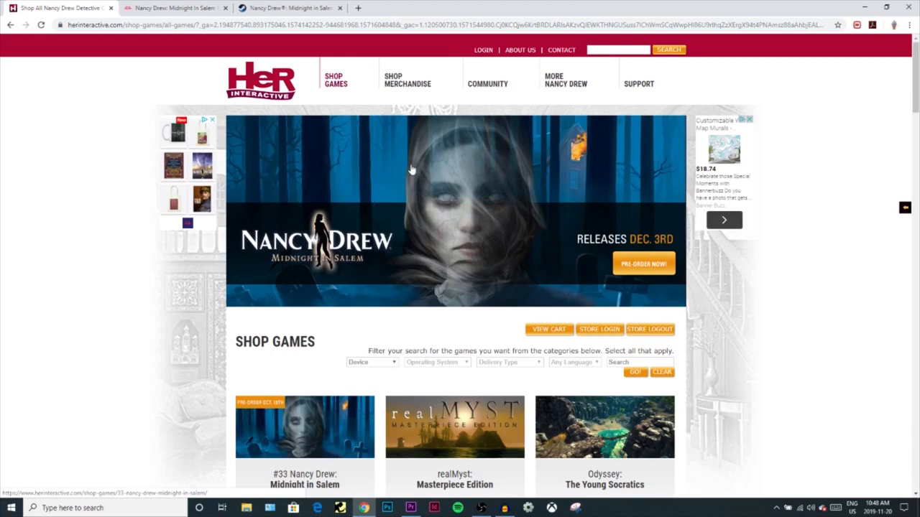
mouse_move(6, 280)
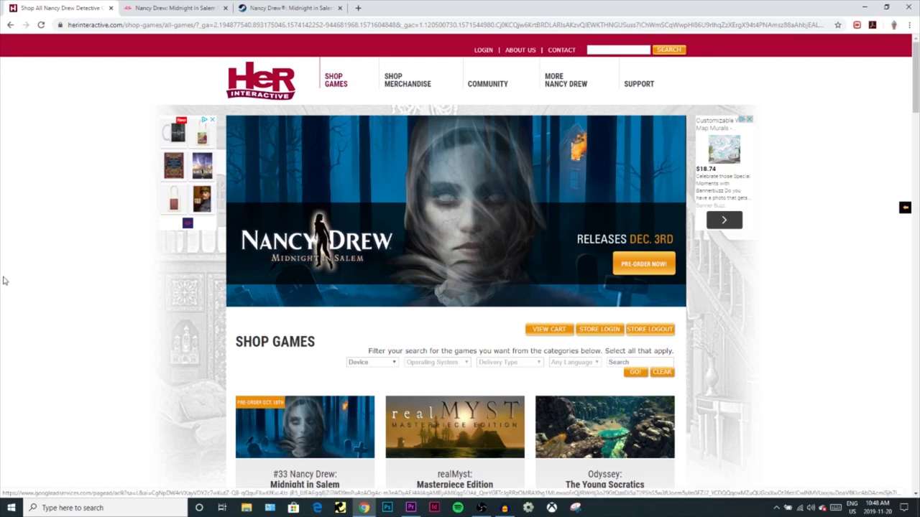
mouse_move(9, 282)
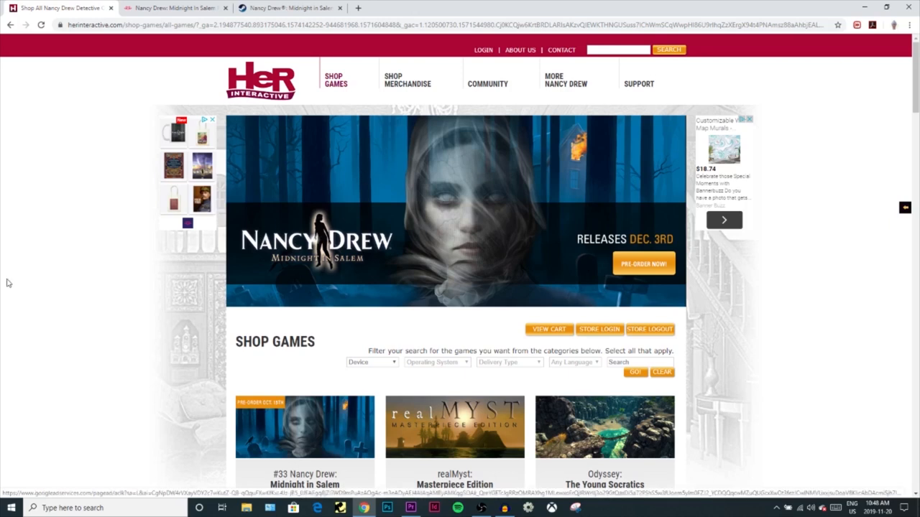